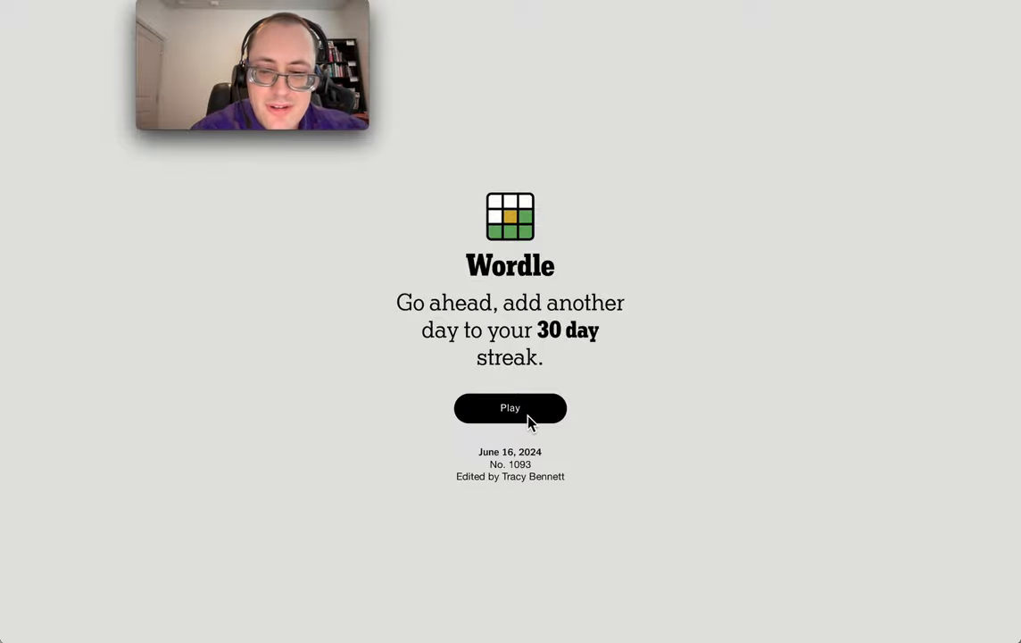
# Start today's Wordle puzzle, bringing up the empty six-row guess grid
pyautogui.click(511, 407)
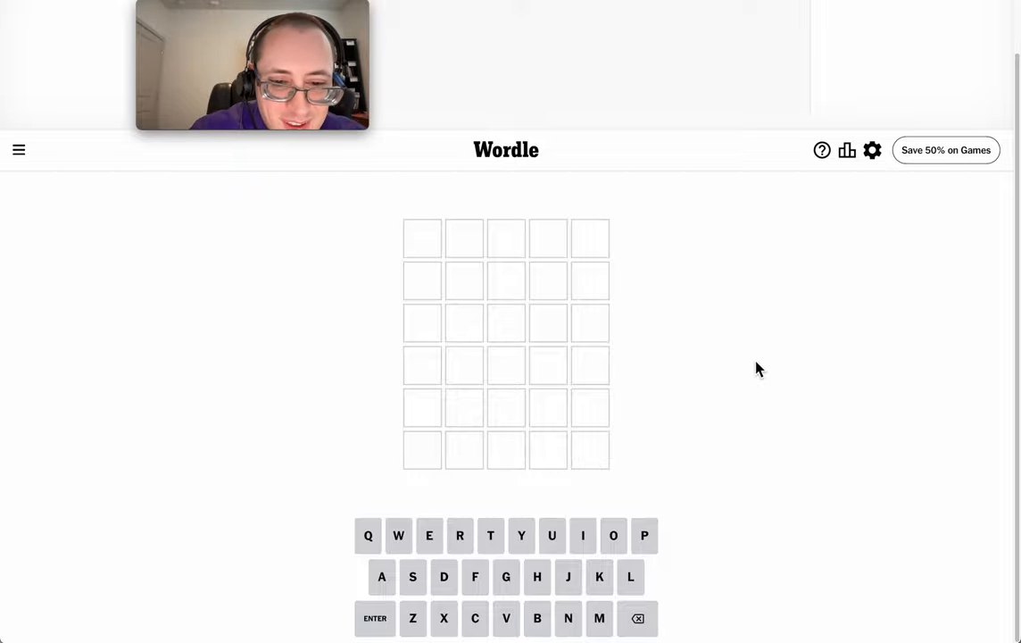
# Enter PLAIN as the first guess on the board
pyautogui.write('PLAIN')
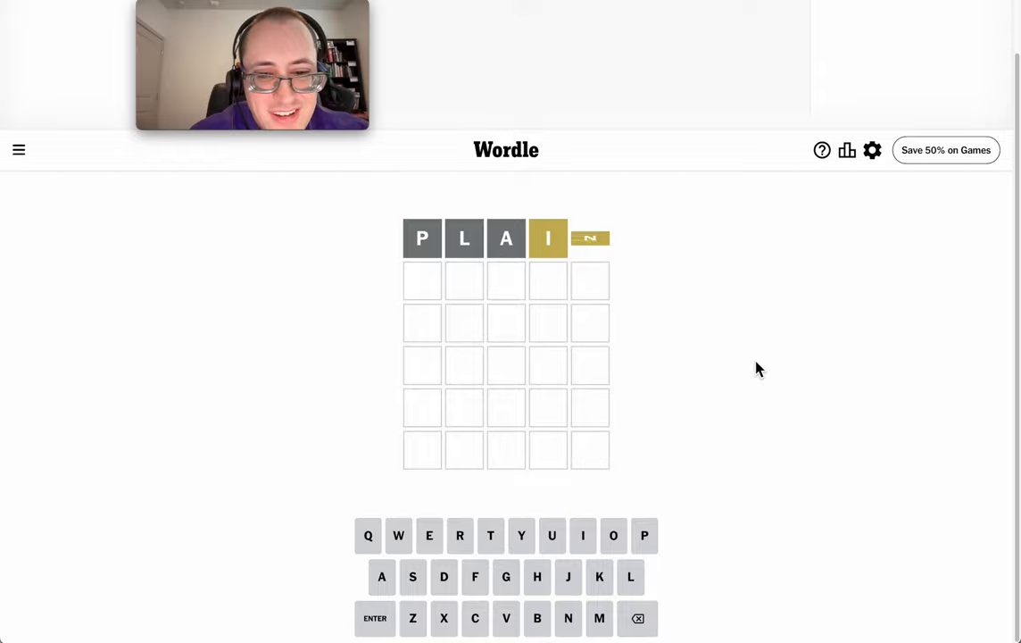
pyautogui.click(568, 617)
pyautogui.write('GRIN')
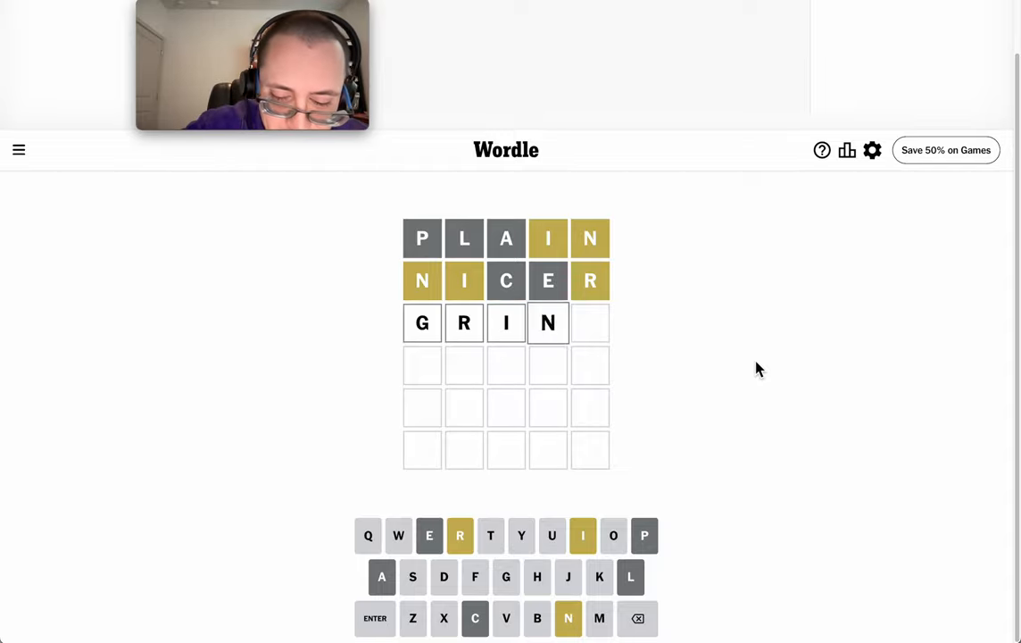
# Complete and submit GRIND as the third guess, solving the puzzle with all green
pyautogui.write('D')
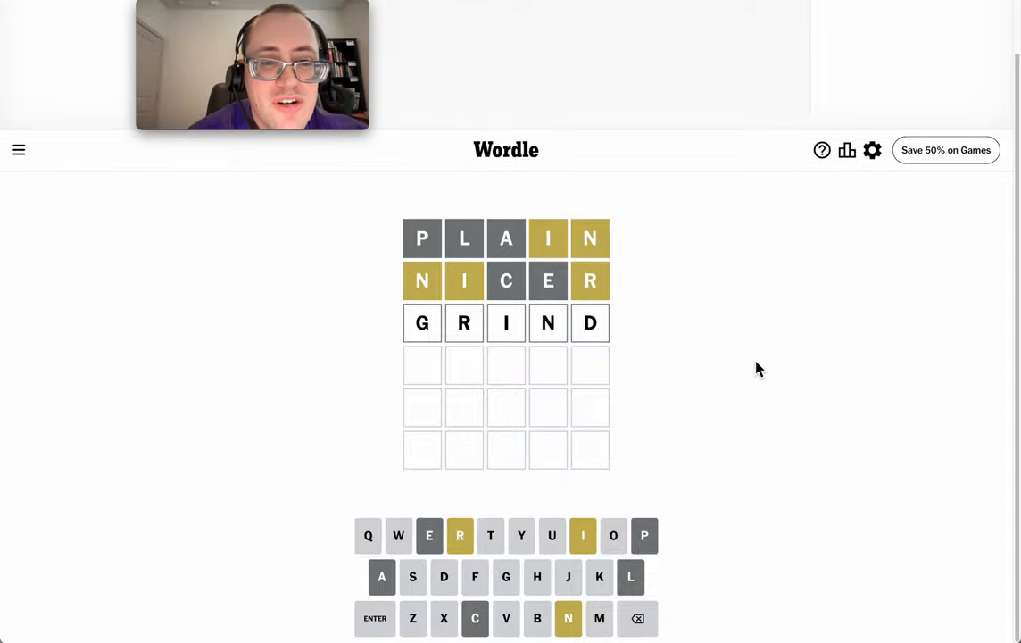
pyautogui.press('Enter')
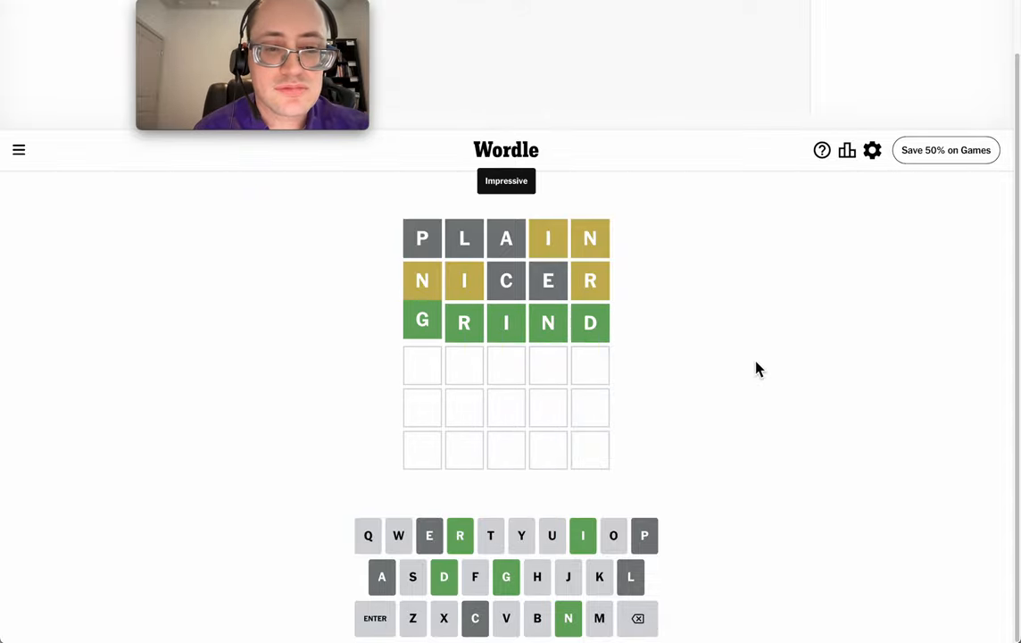